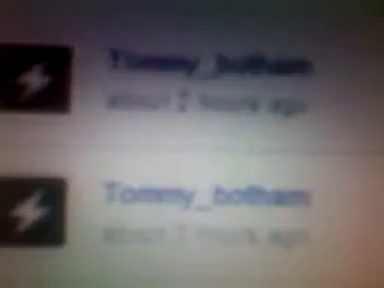
{"action": "scroll", "scroll_direction": "down", "scroll_amount": 3}
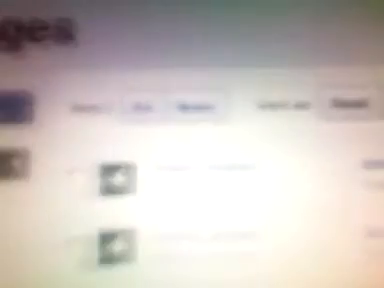
{"action": "scroll", "scroll_direction": "down", "scroll_amount": 3}
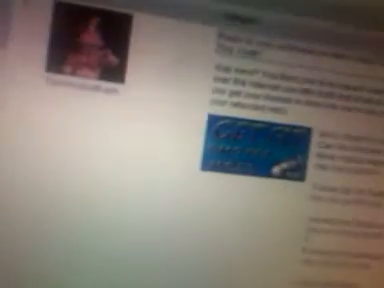
{"action": "scroll", "scroll_direction": "down", "scroll_amount": 3}
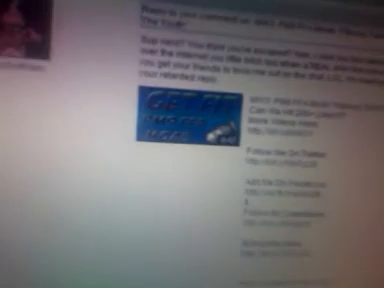